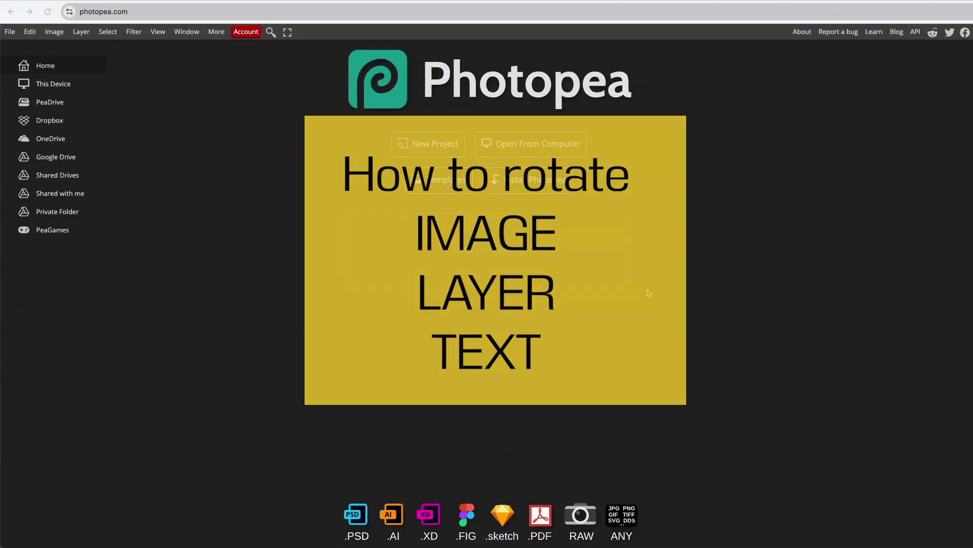
Open woman.png from the computer as a new document
left_click(531, 144)
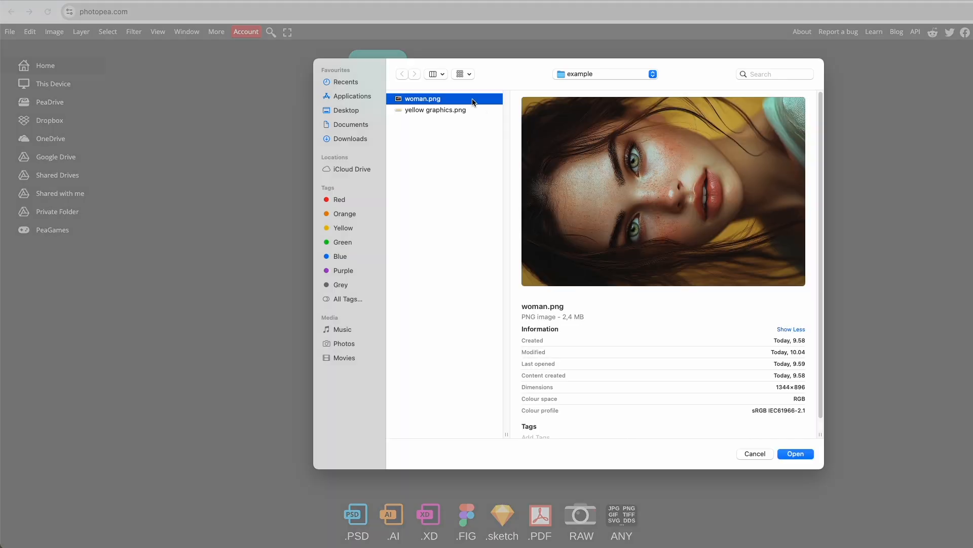
left_click(796, 454)
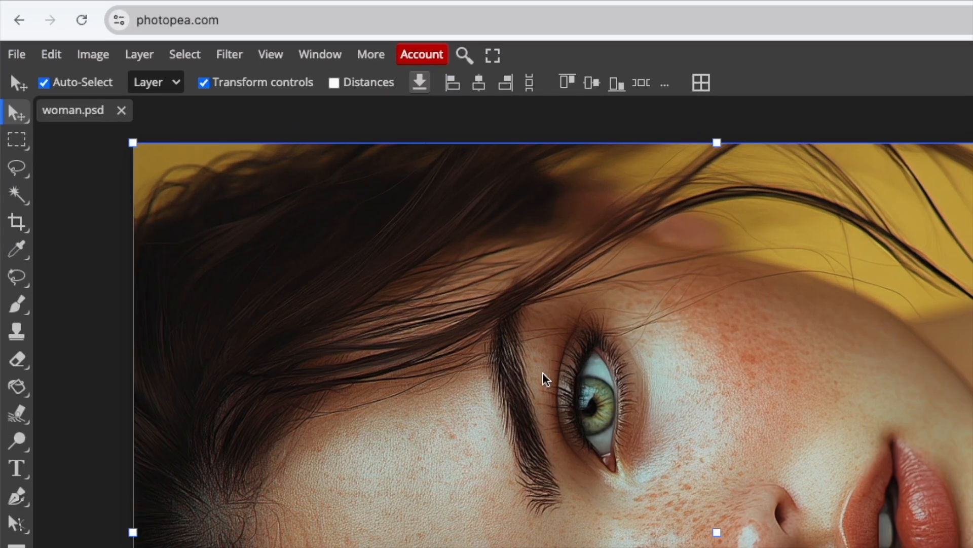
Rotate the whole image 90° clockwise via Image > Transform
left_click(94, 53)
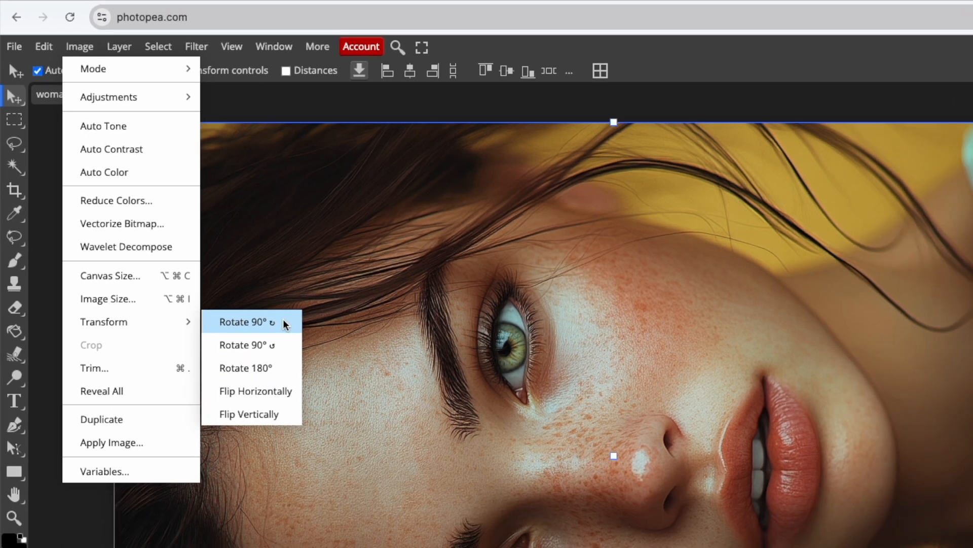
left_click(246, 321)
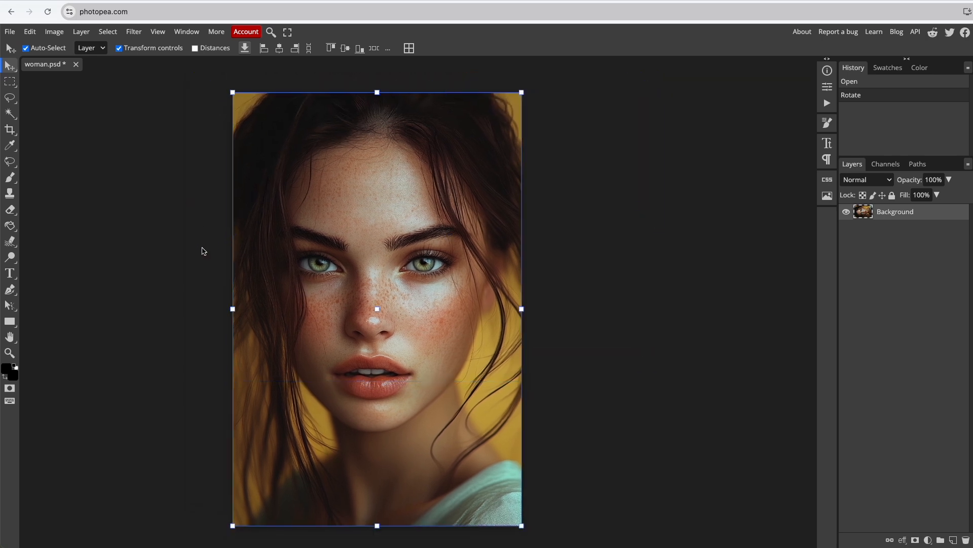
mouse_move(205, 262)
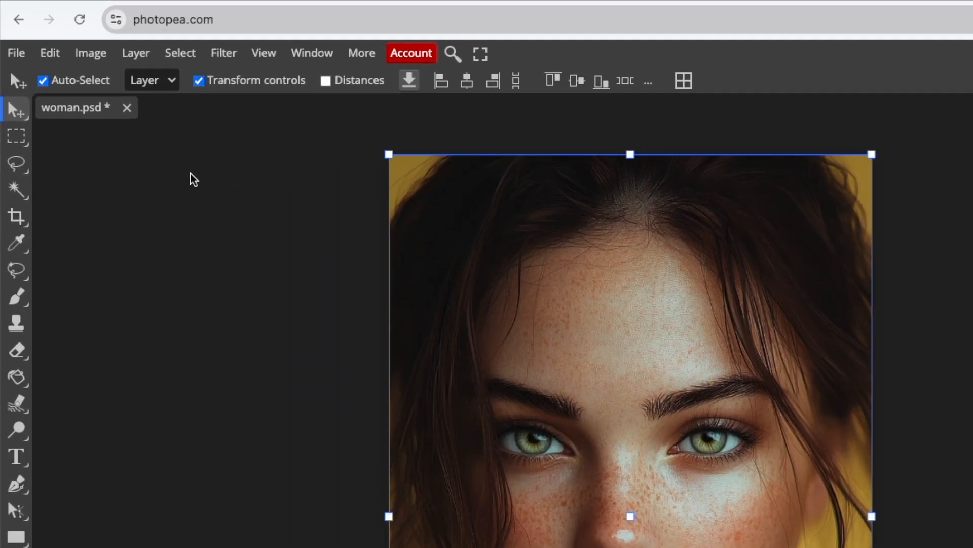
Place yellow graphics.png into the portrait with File > Open & Place
left_click(16, 52)
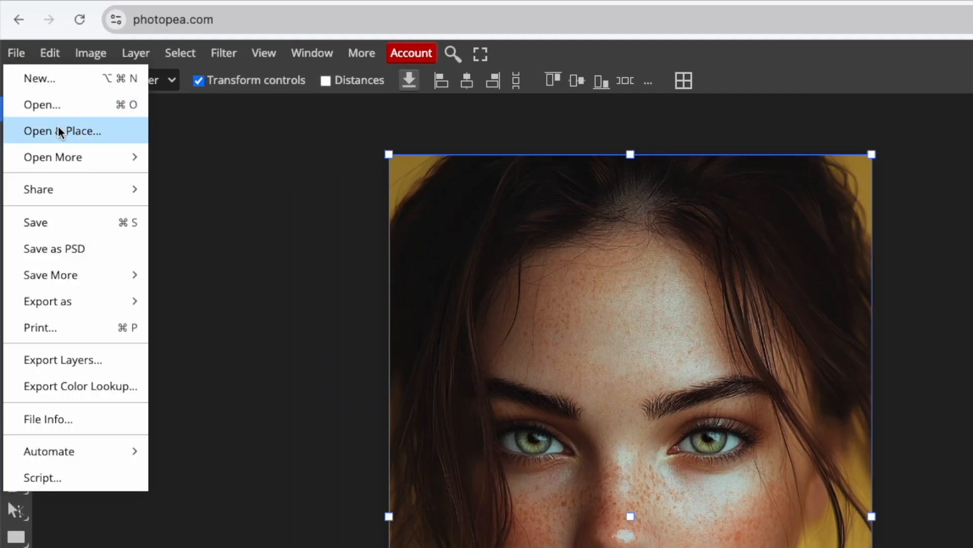
left_click(61, 131)
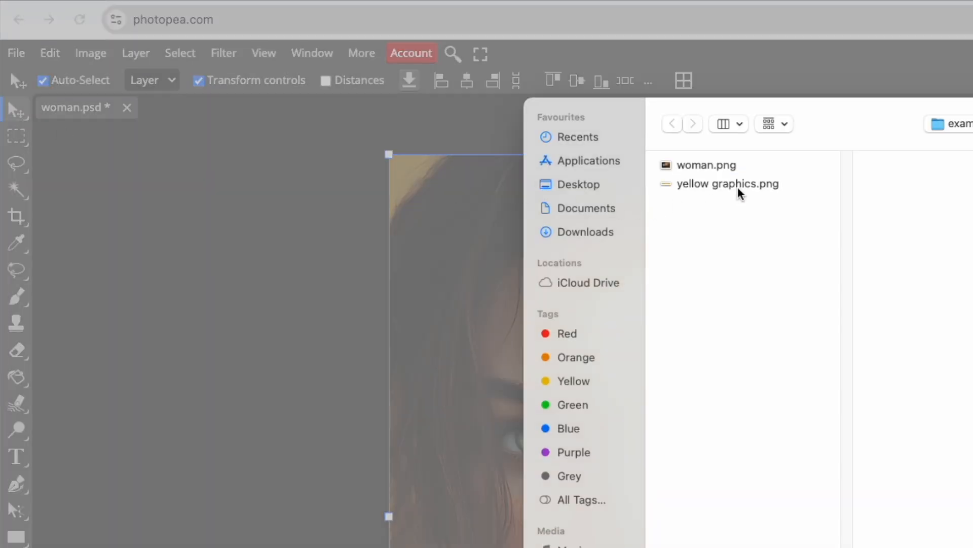
left_click(727, 184)
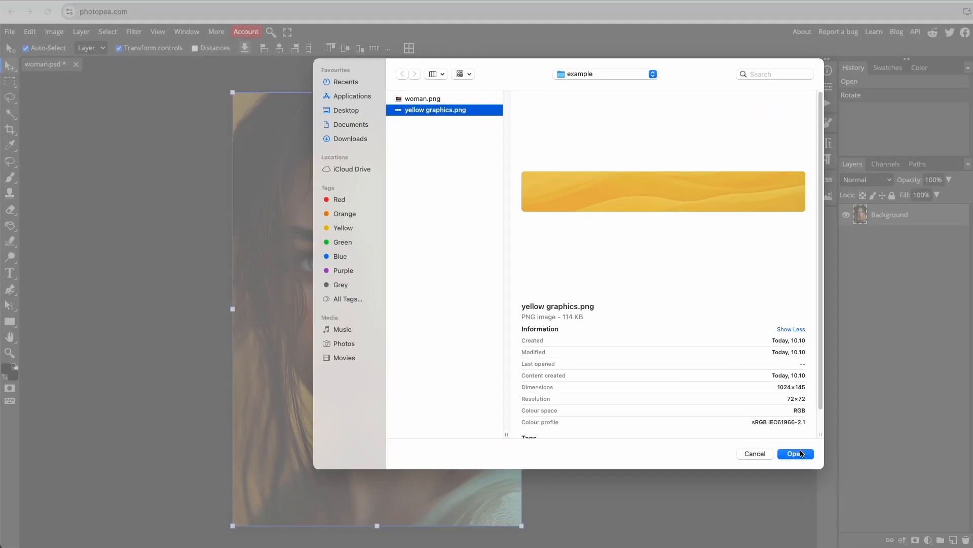
left_click(795, 453)
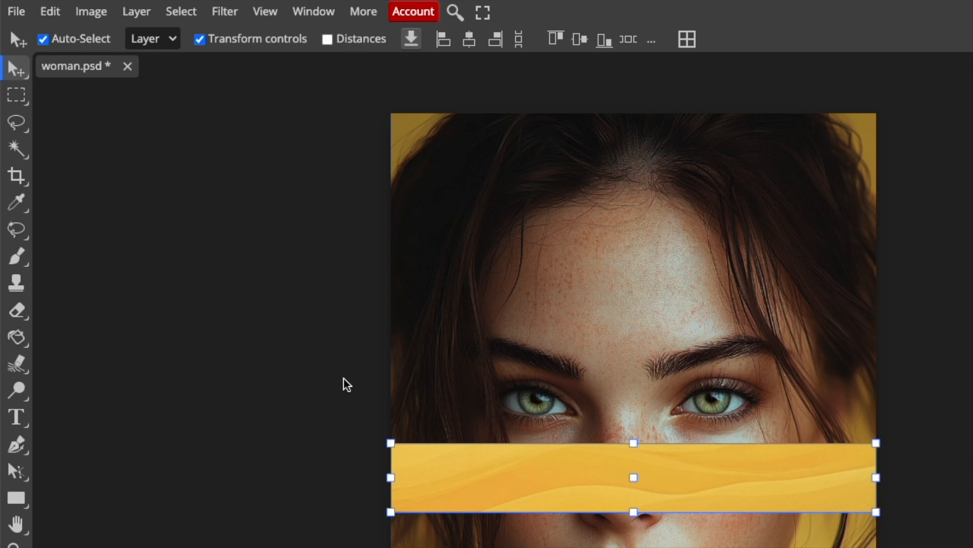
mouse_move(381, 450)
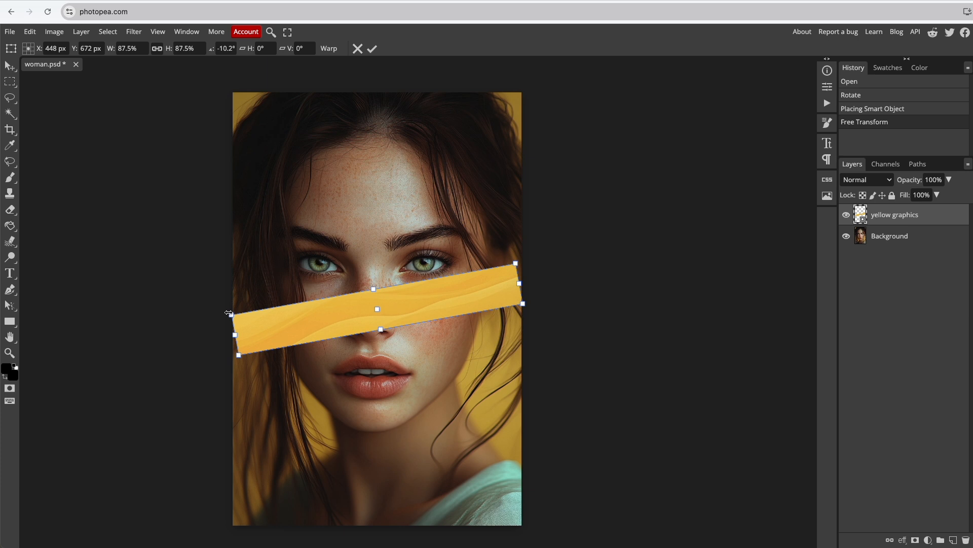
Set the banner's rotation angle to -10 degrees
left_click(227, 48)
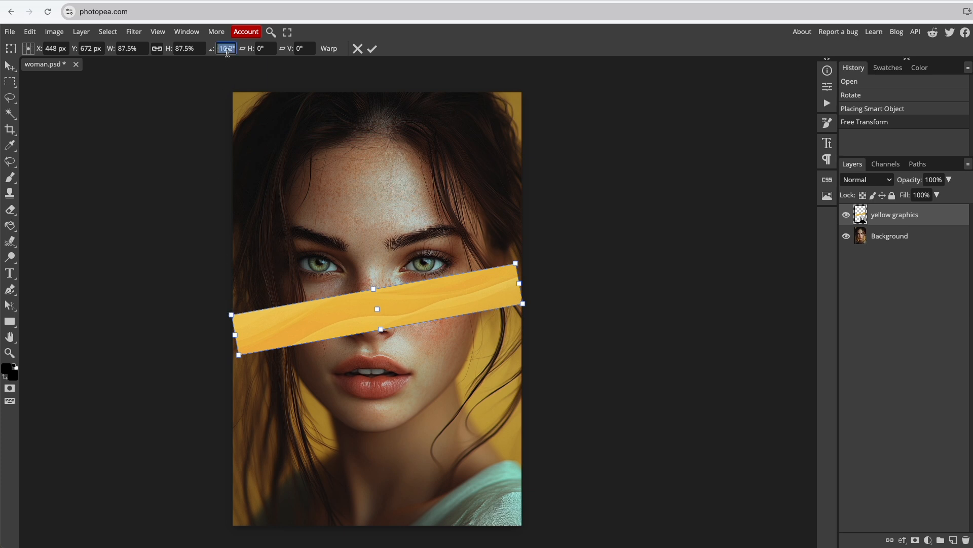
type("-10")
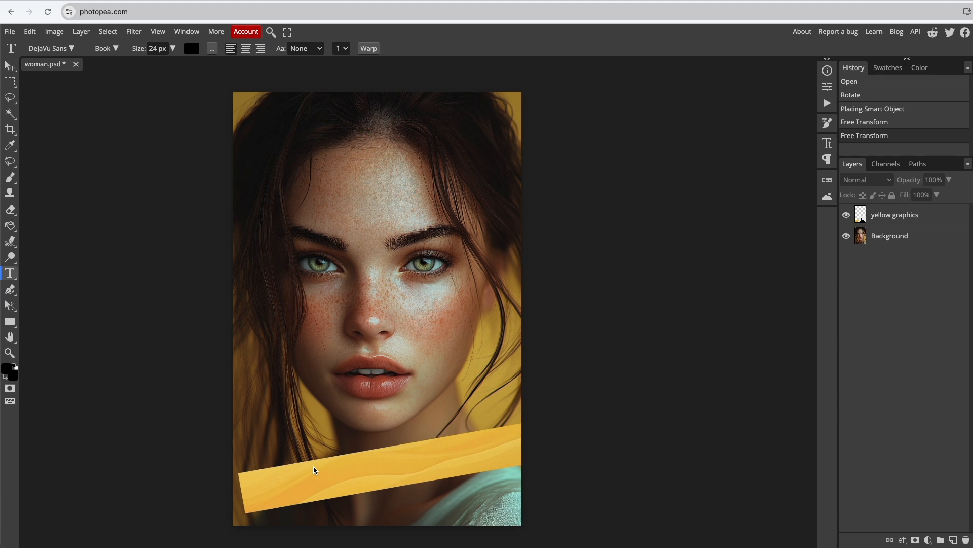
Type the caption 'How to rotate text' and enlarge its font size
type("How to rotate")
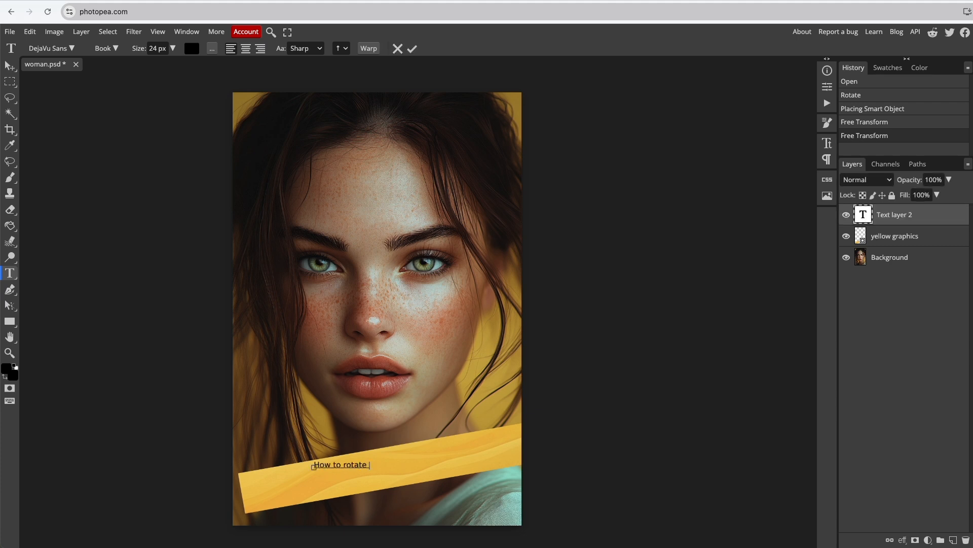
type("text")
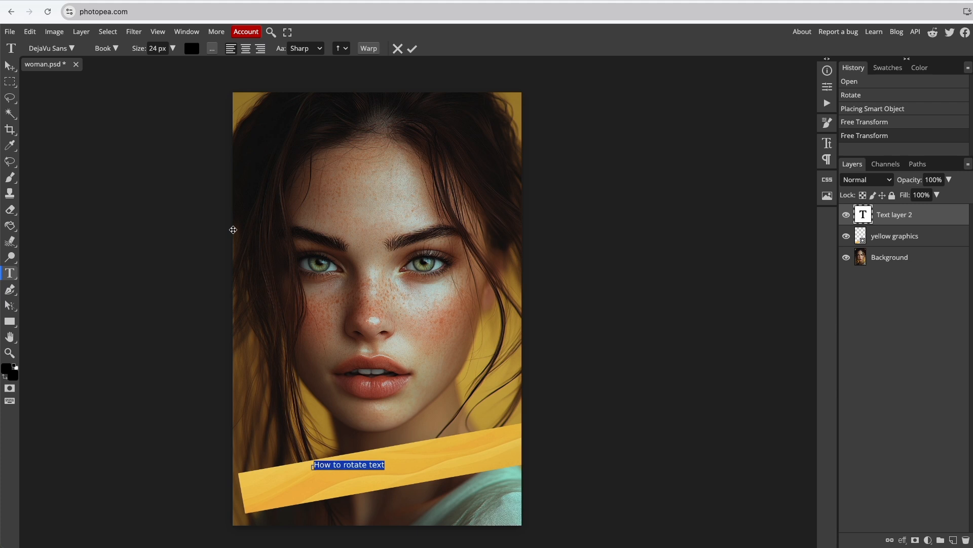
left_click_drag(133, 63, 160, 63)
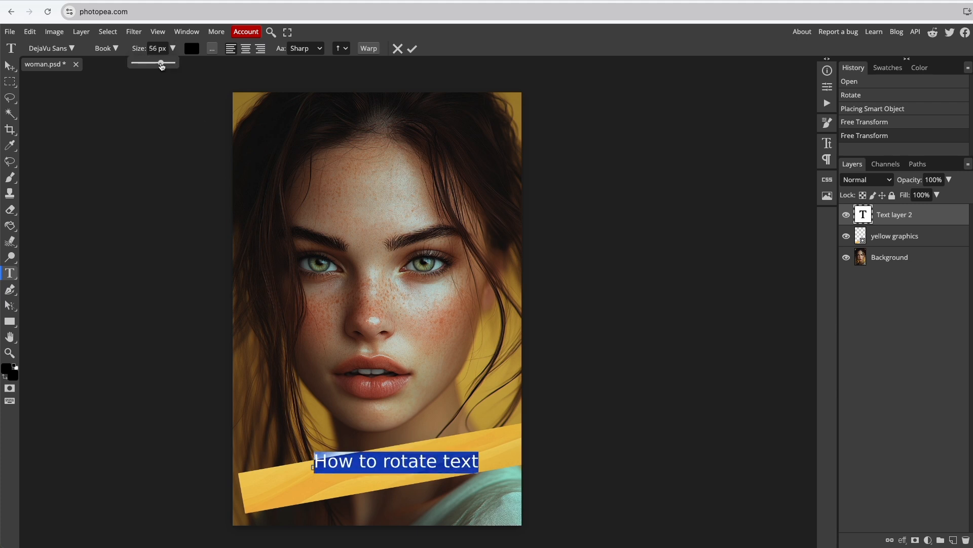
left_click_drag(160, 62, 163, 62)
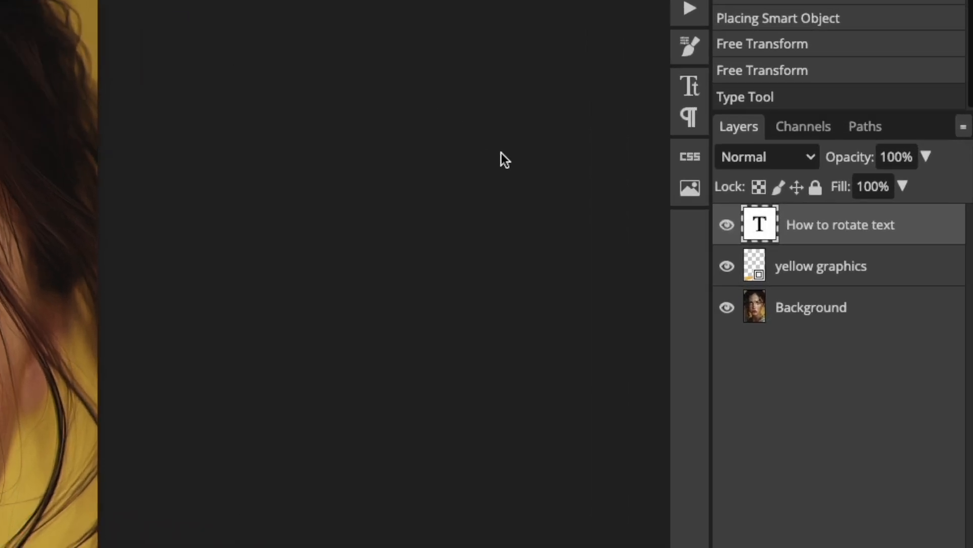
mouse_move(858, 250)
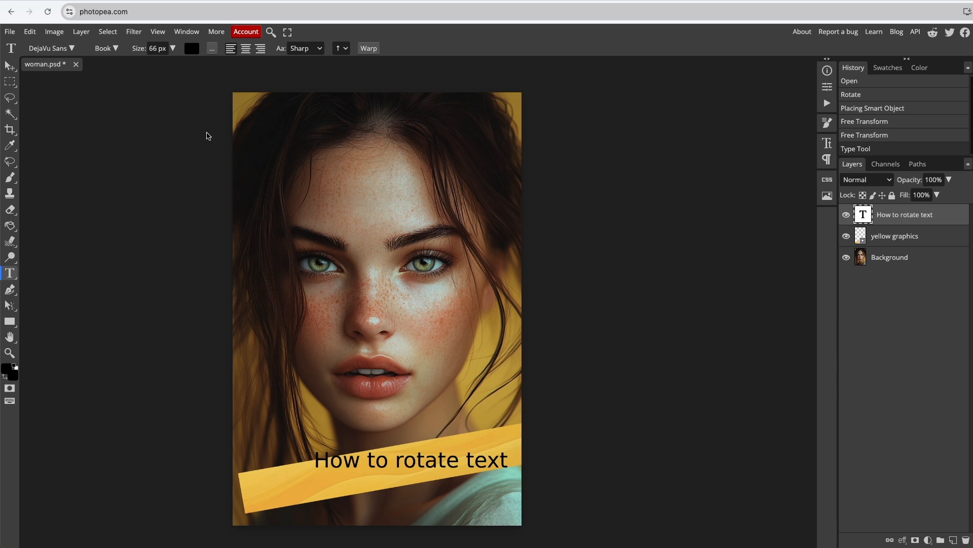
mouse_move(7, 66)
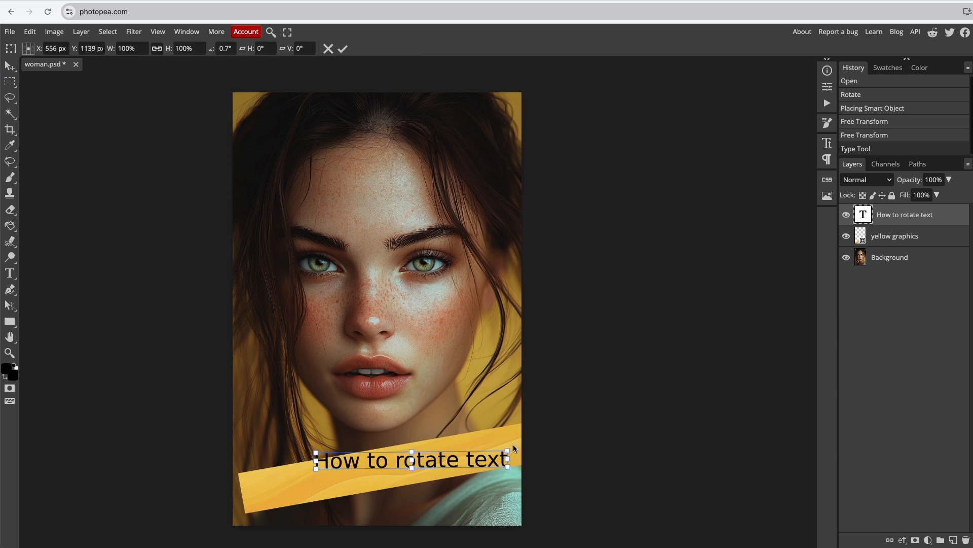
Rotate the caption to the banner's slant, then enlarge and reposition it
left_click_drag(512, 447, 508, 430)
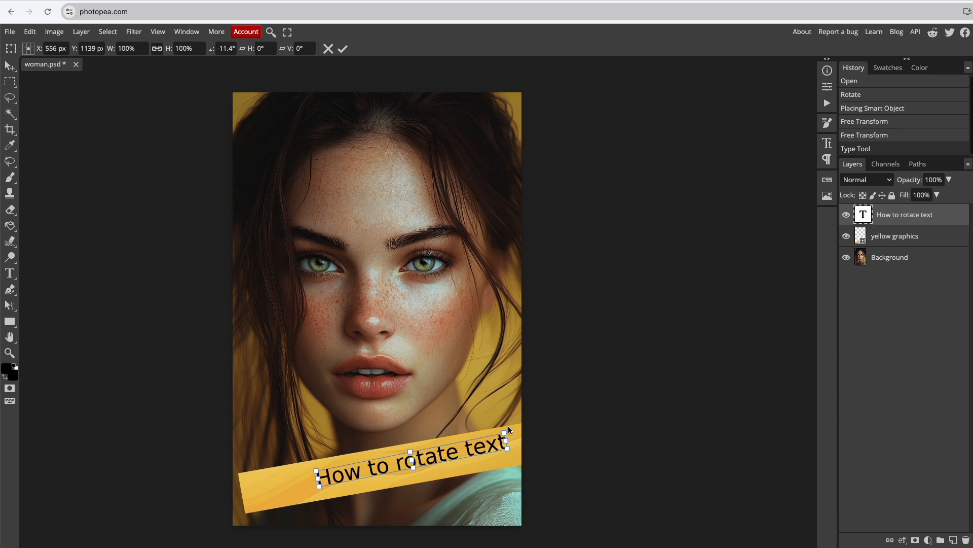
mouse_move(313, 209)
type("-10")
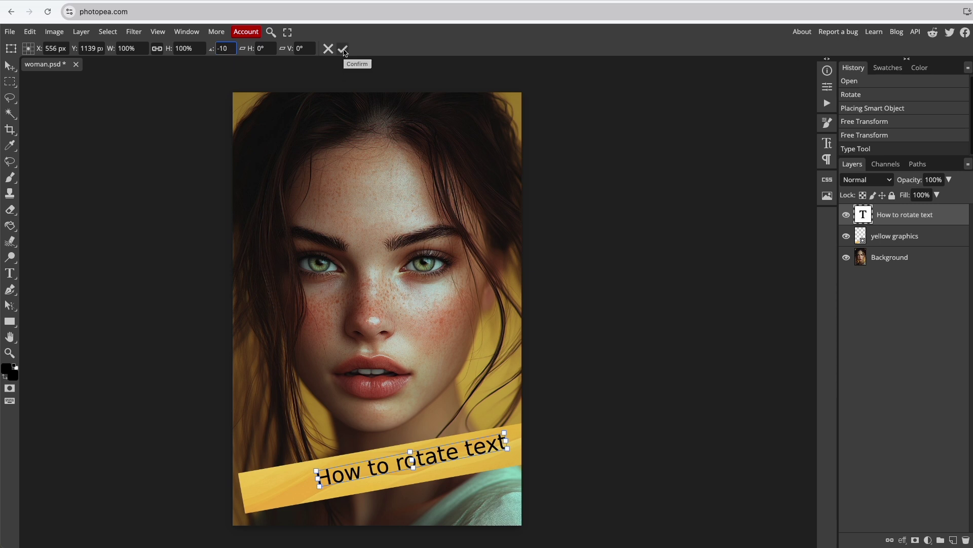
left_click(344, 49)
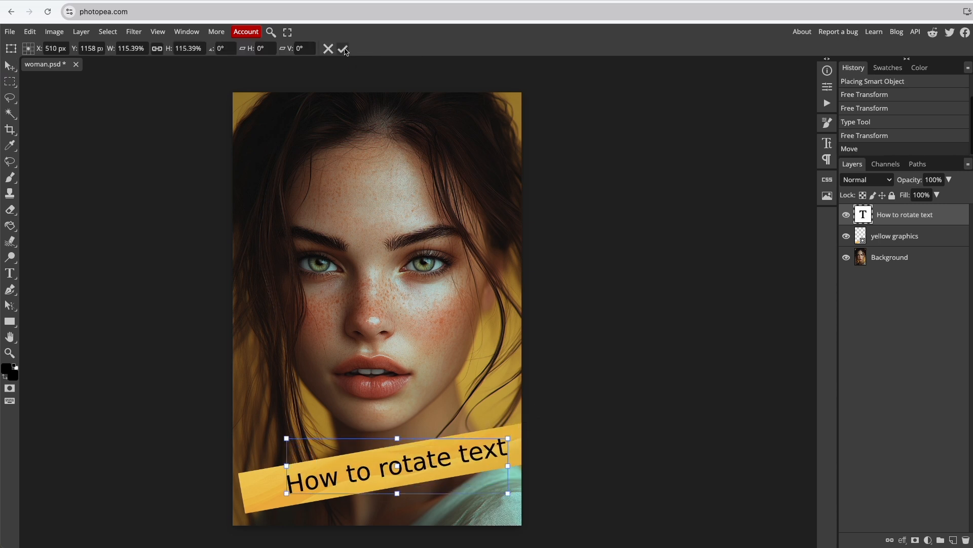
left_click(344, 50)
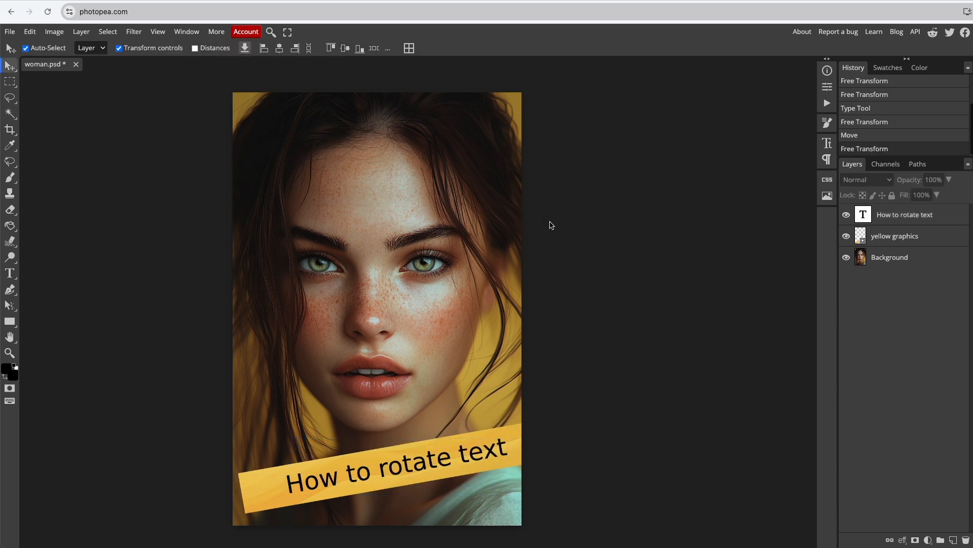